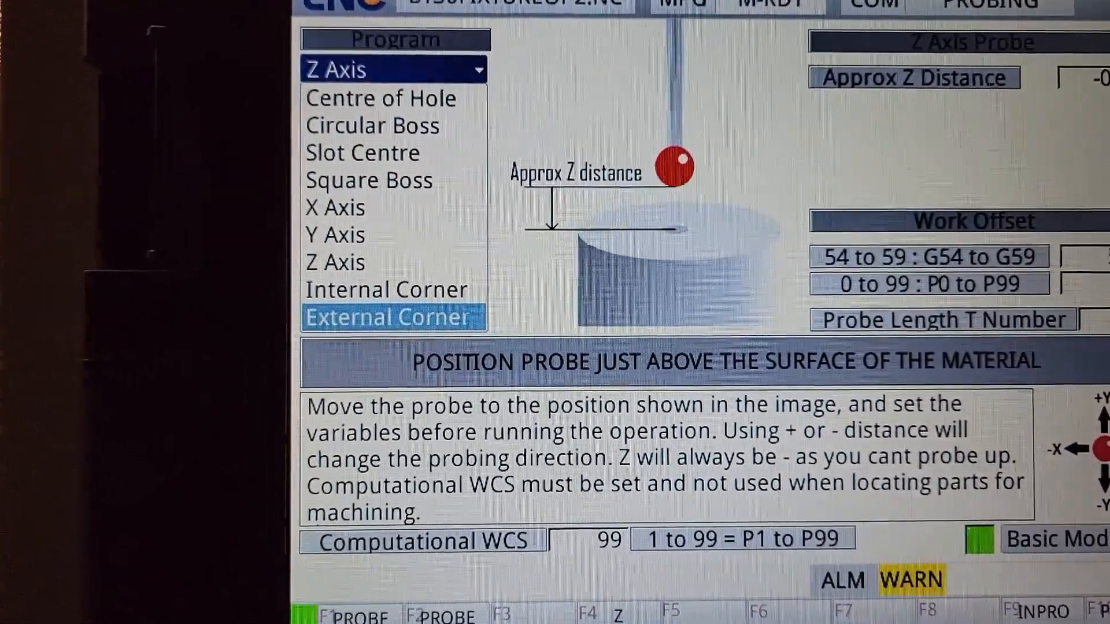
Step: Preview the Centre of Hole, Circular Boss and Slot Centre probing routines
click(334, 235)
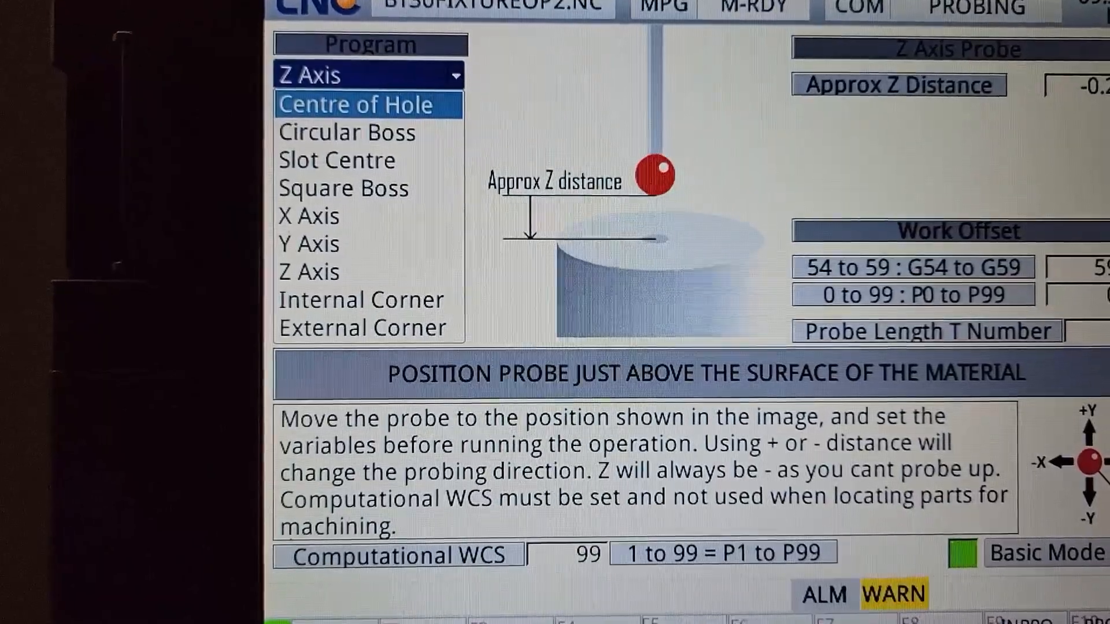
click(356, 103)
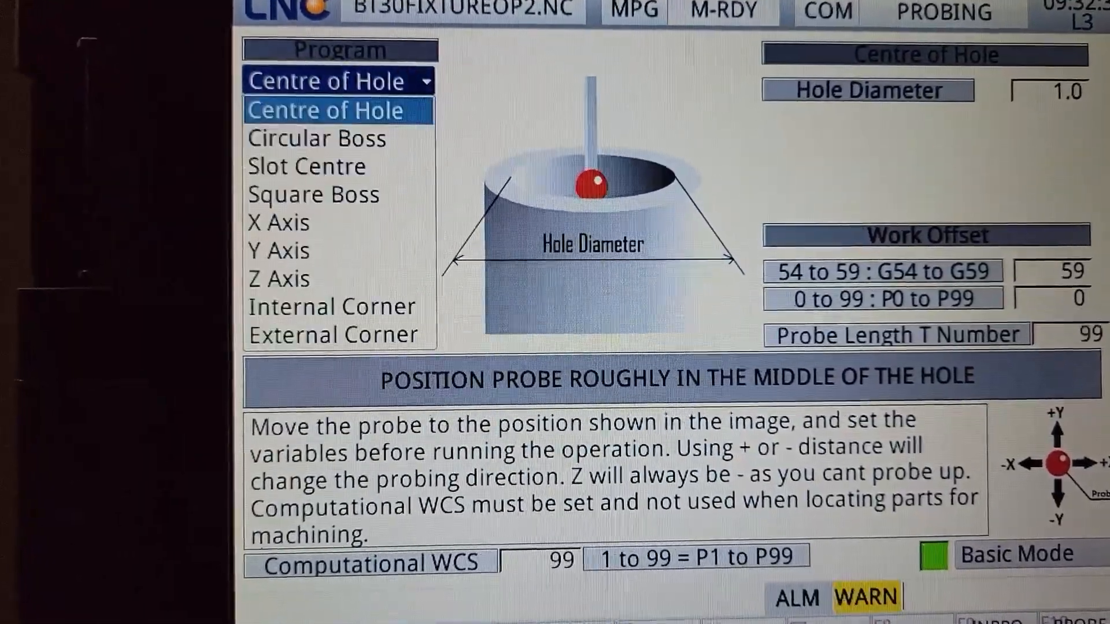
click(319, 117)
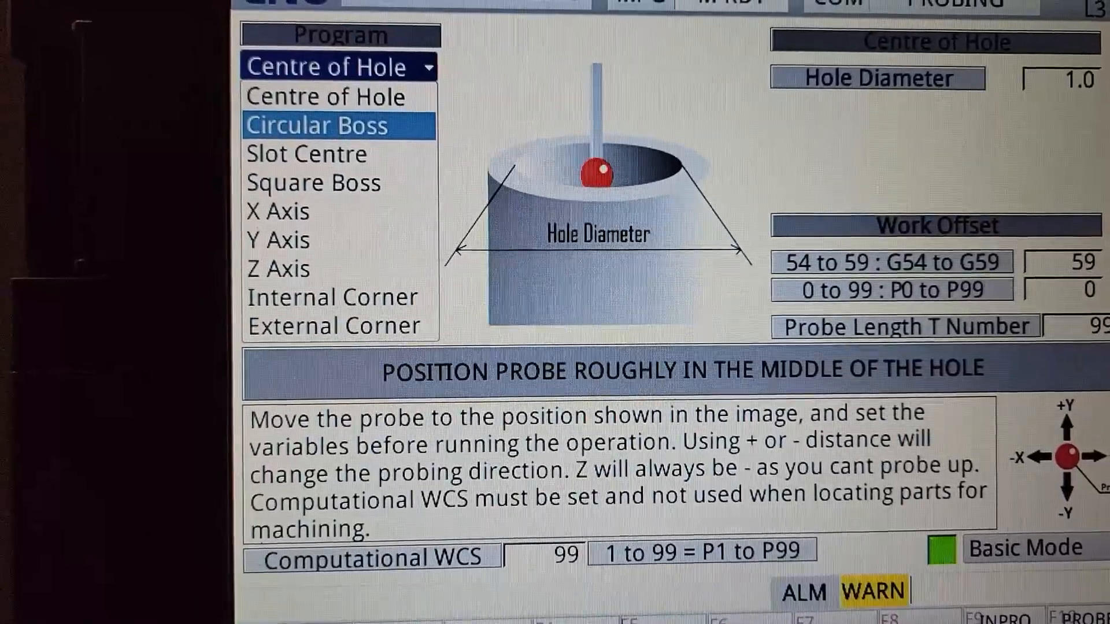
click(316, 125)
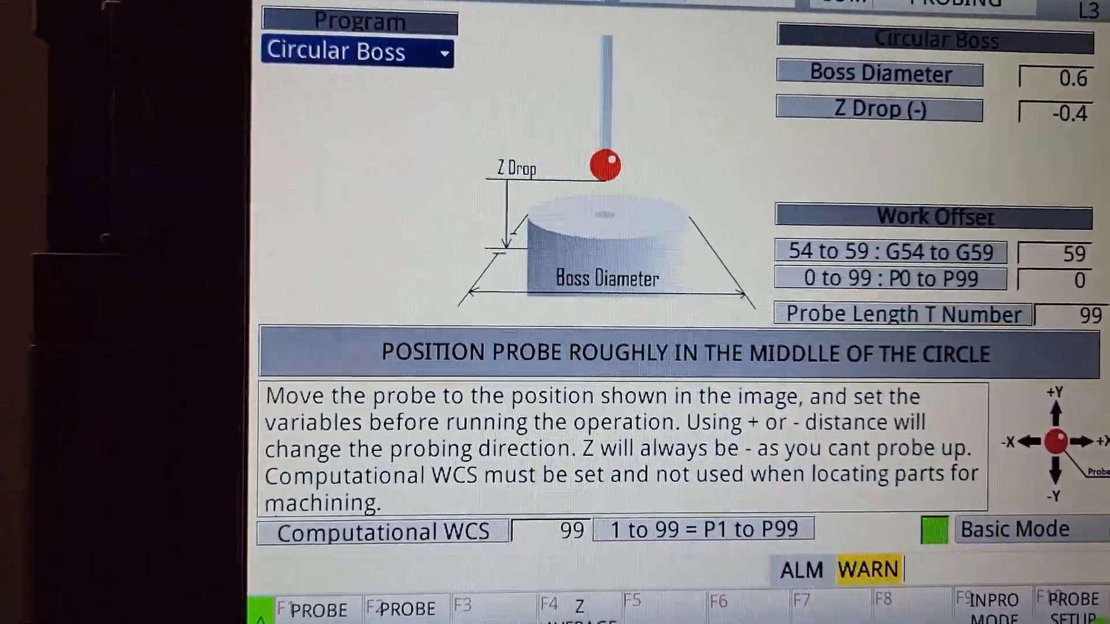
click(357, 51)
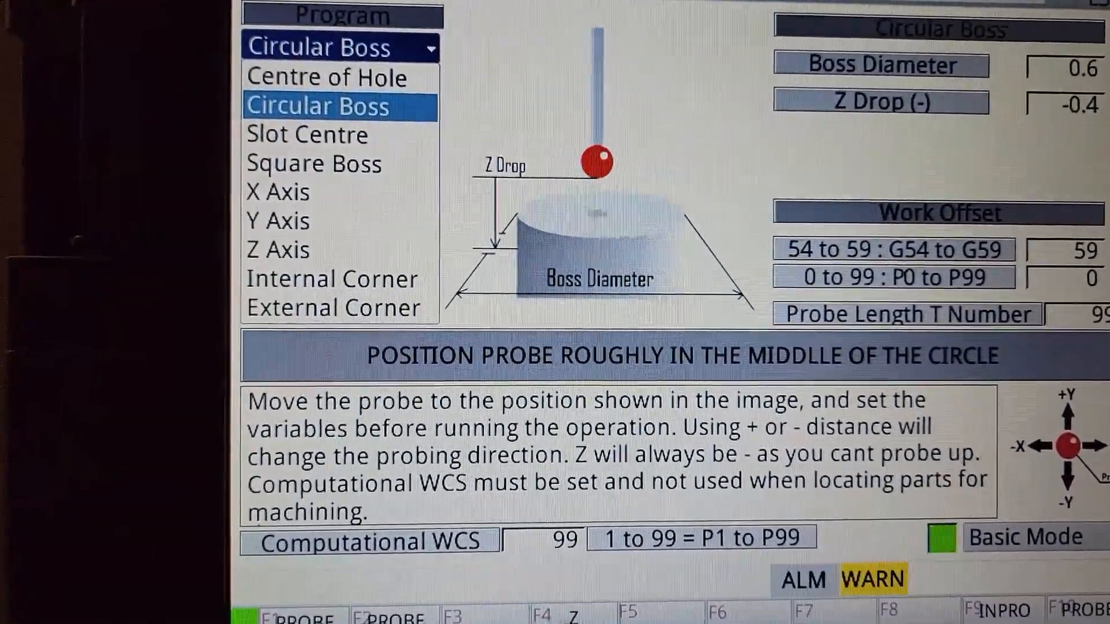
click(340, 134)
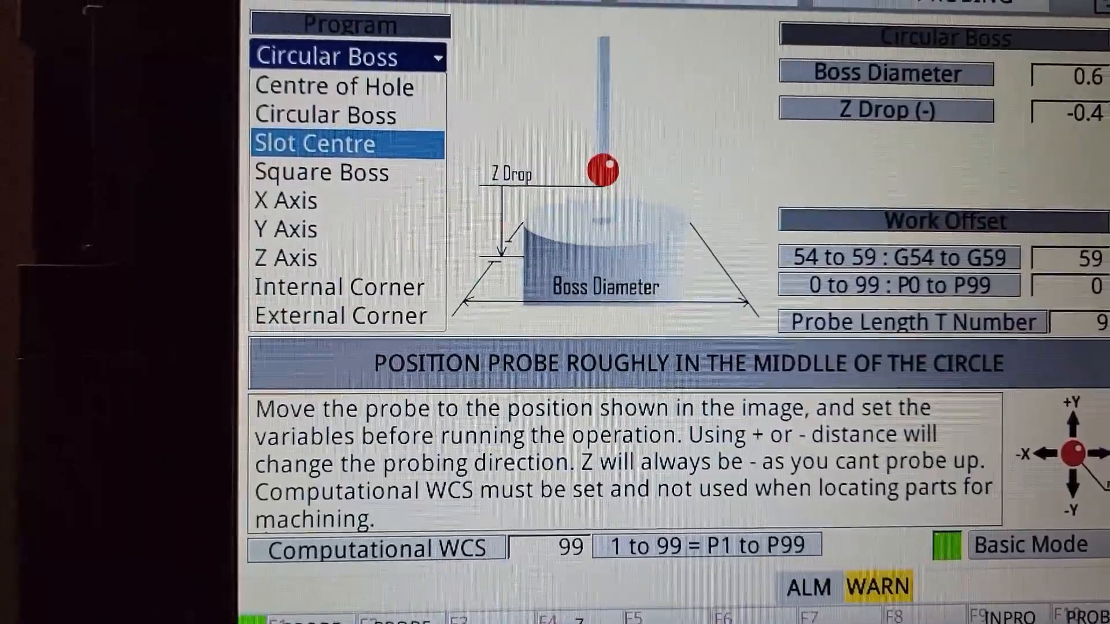
click(315, 143)
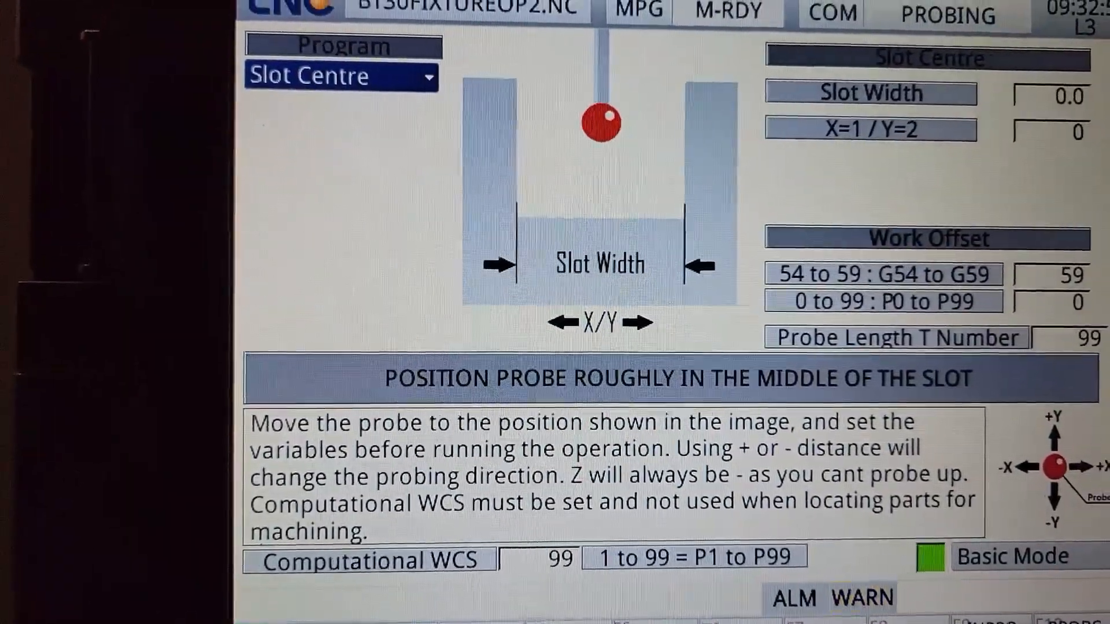
Step: Preview the Square Boss and Internal Corner routines, then make a final routine pick
click(341, 76)
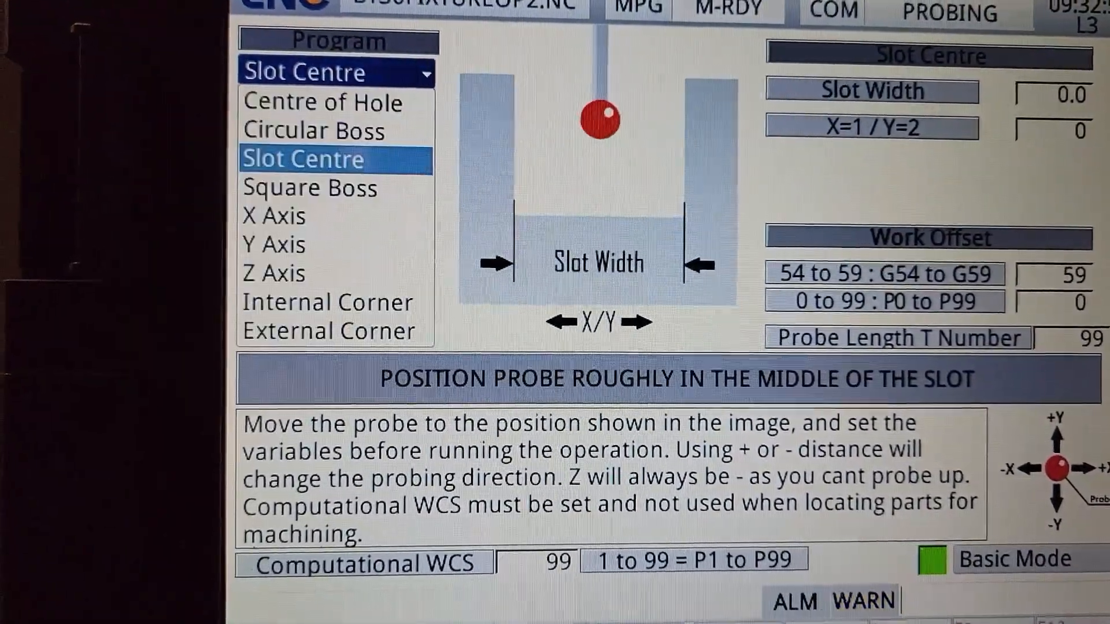
click(309, 170)
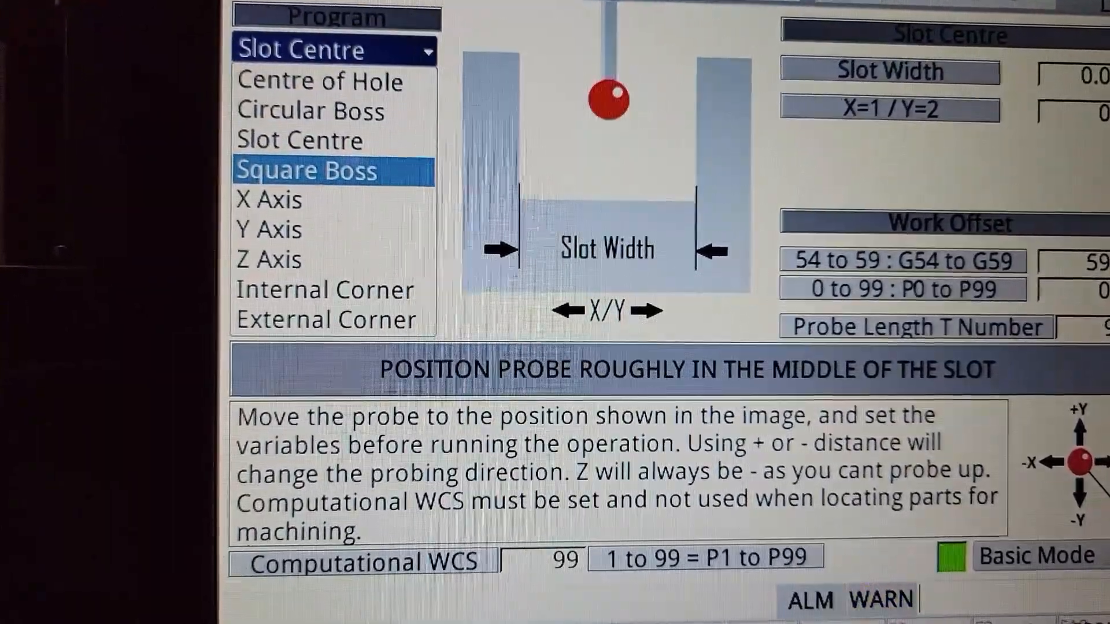
click(307, 170)
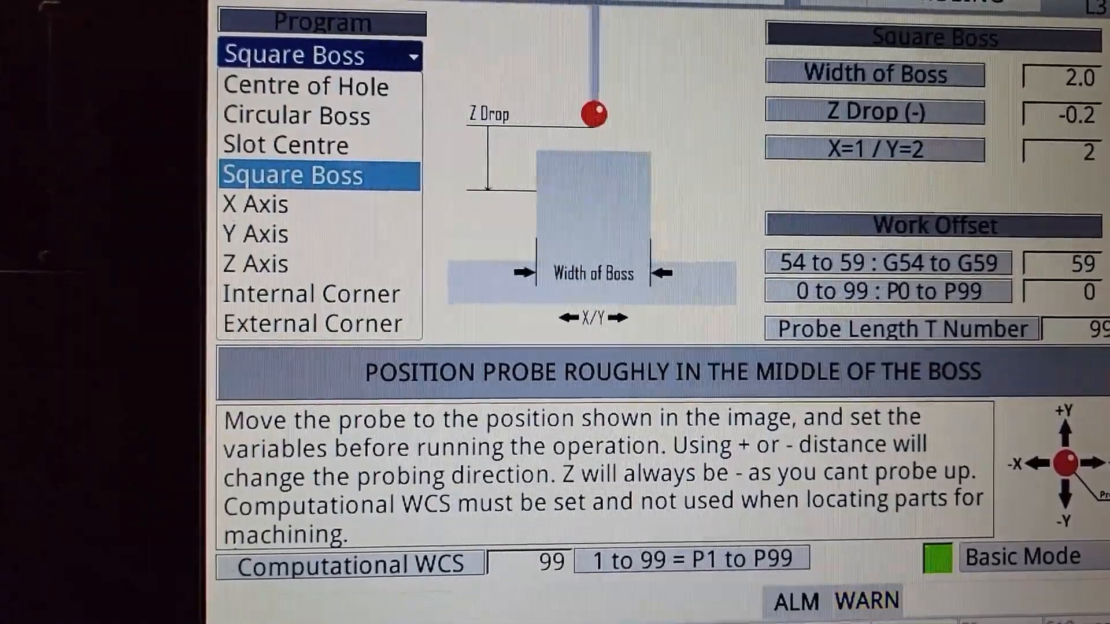
click(255, 234)
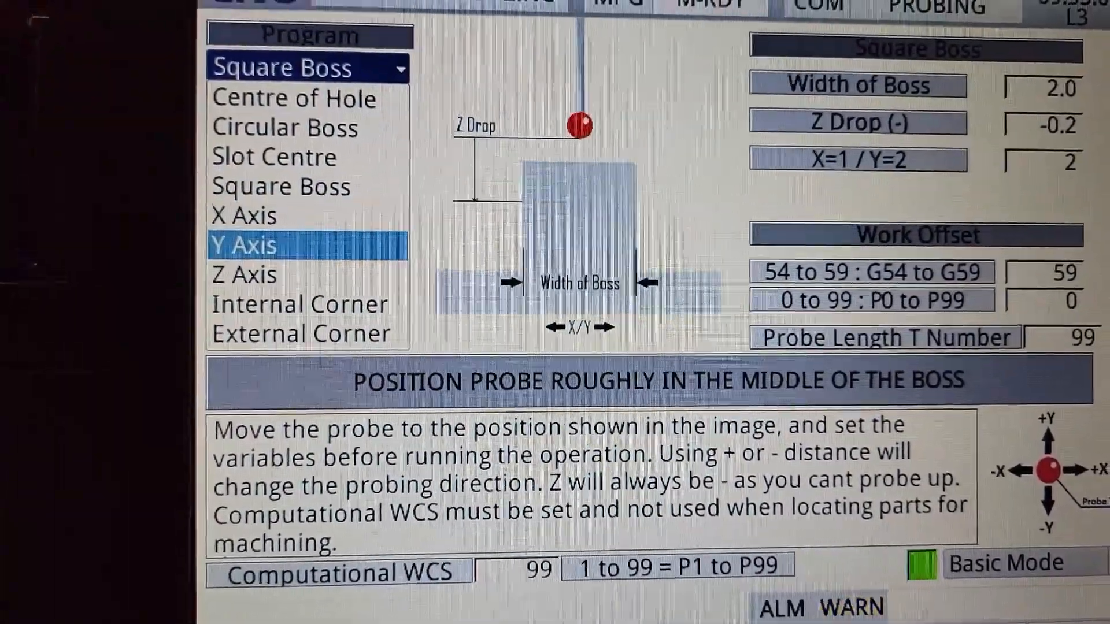
click(298, 308)
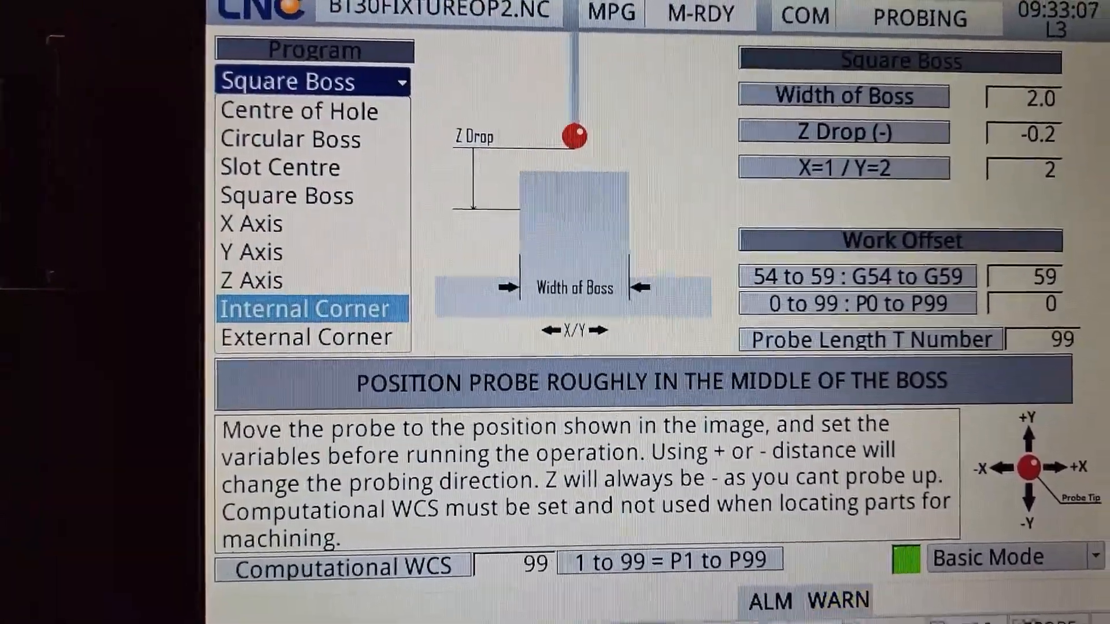
click(302, 308)
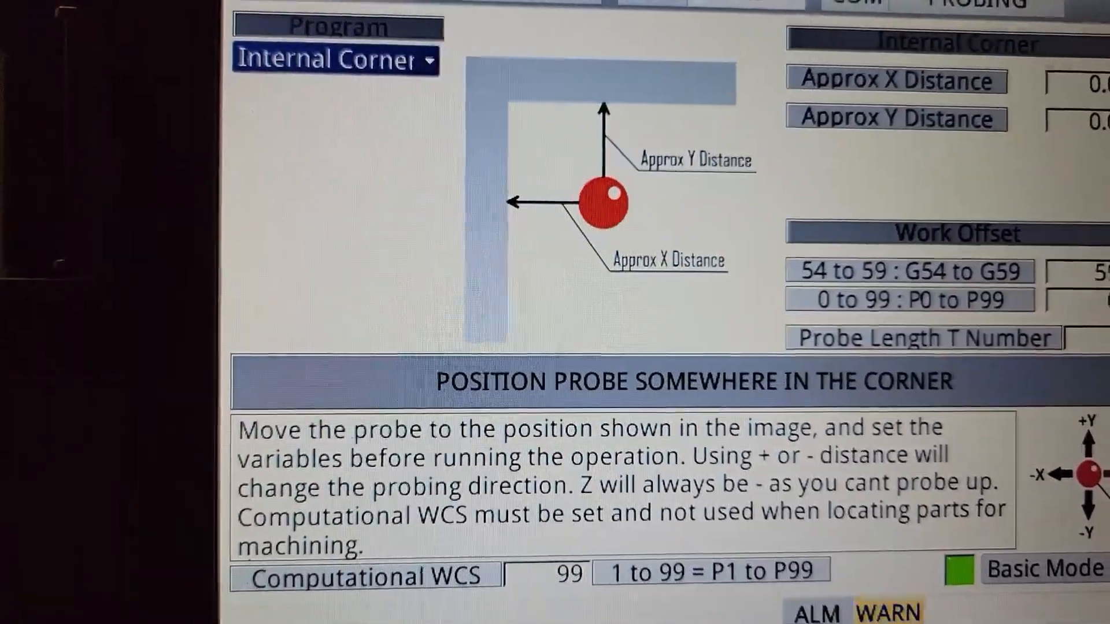
click(330, 59)
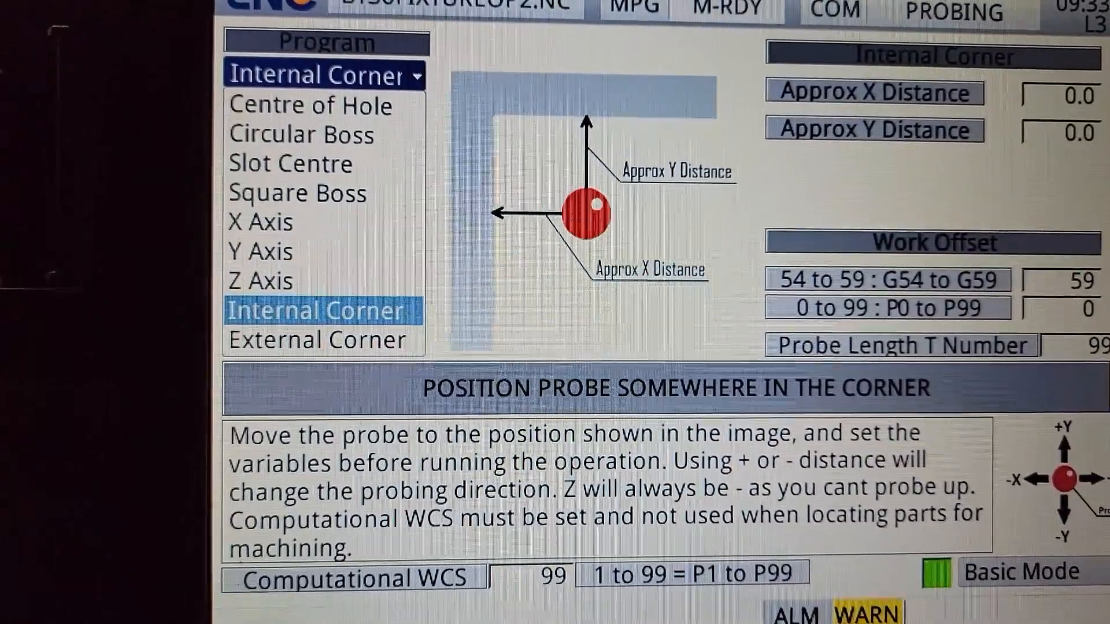
click(319, 341)
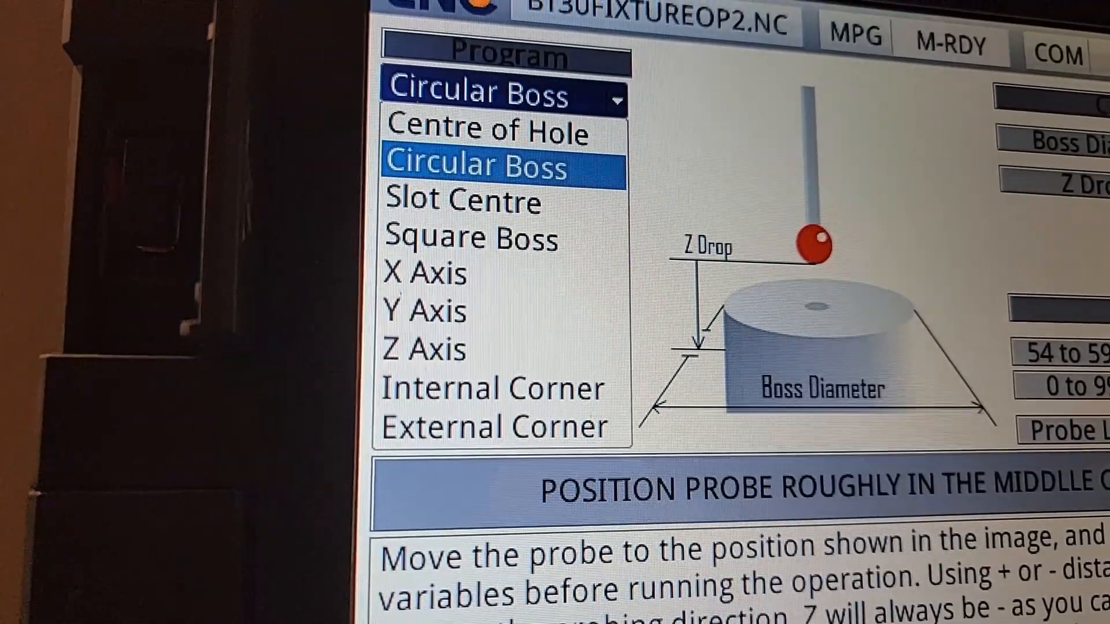
Step: Select the Circular Boss probing routine to centre on the round pin
click(481, 186)
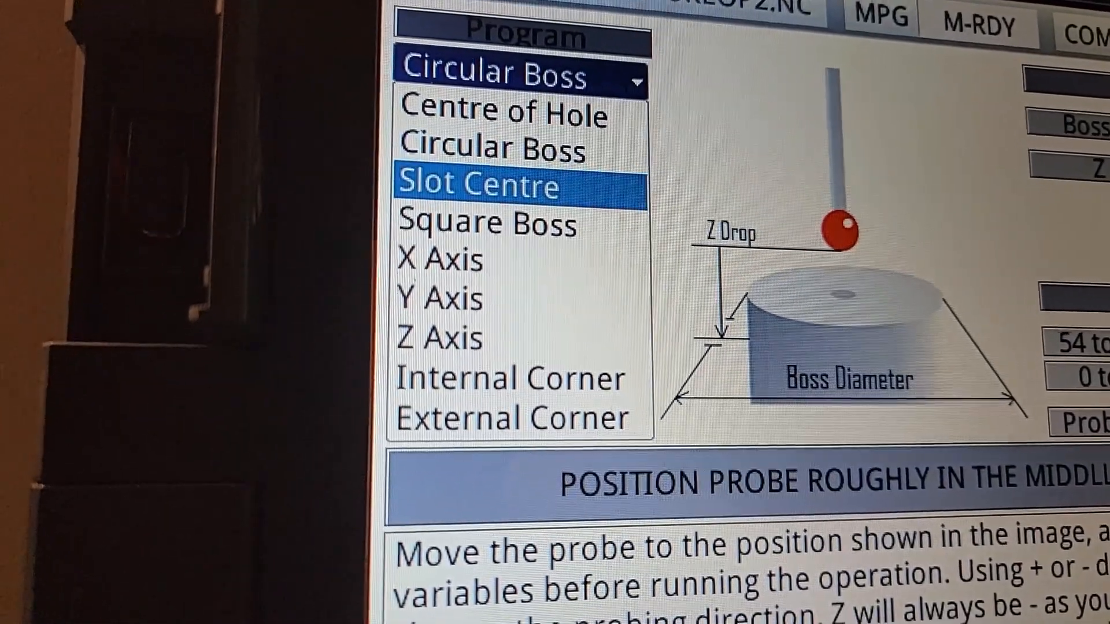
click(460, 325)
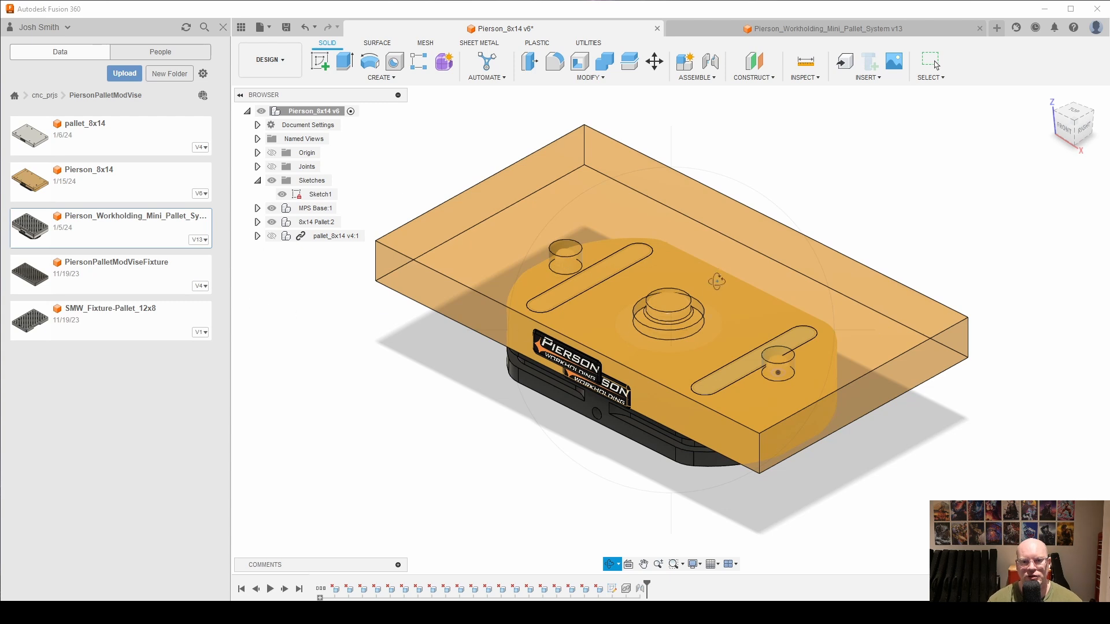
mouse_move(510, 384)
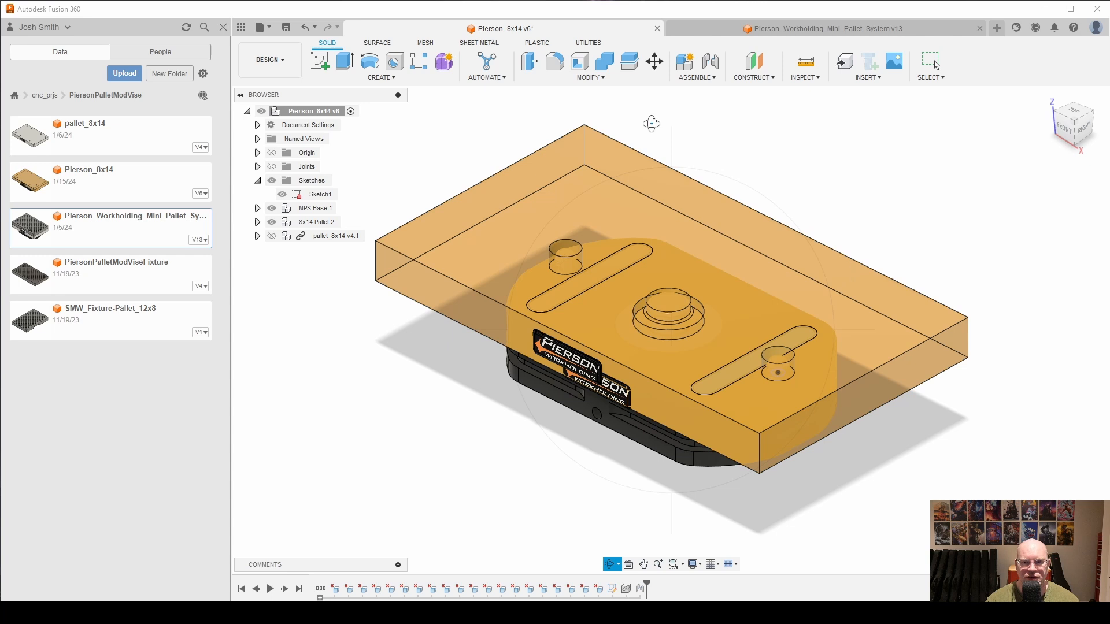
mouse_move(369, 199)
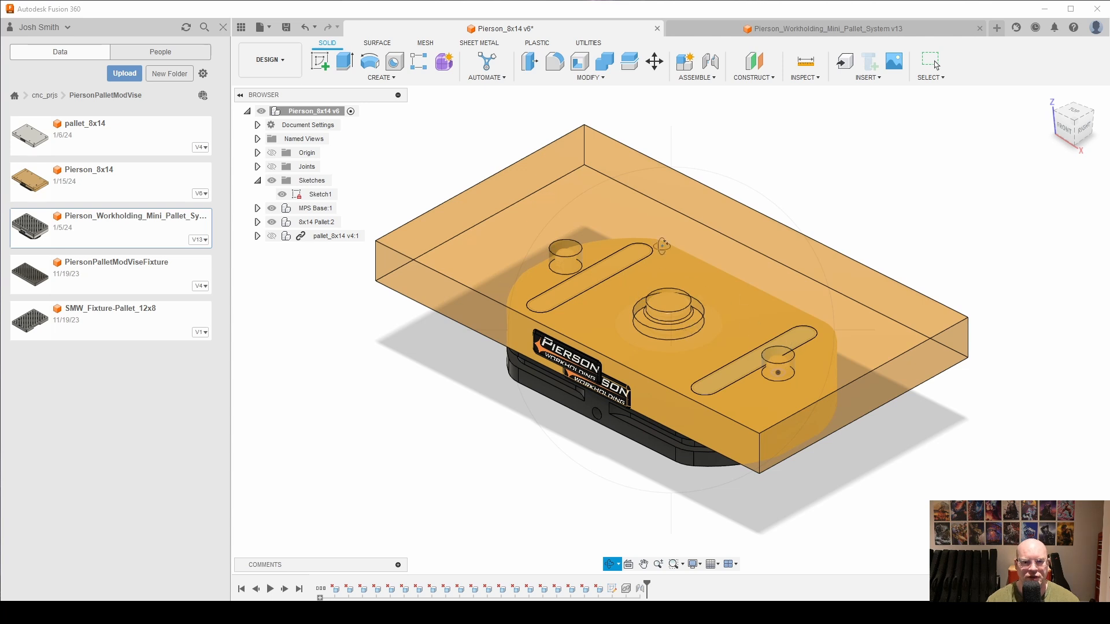
mouse_move(337, 244)
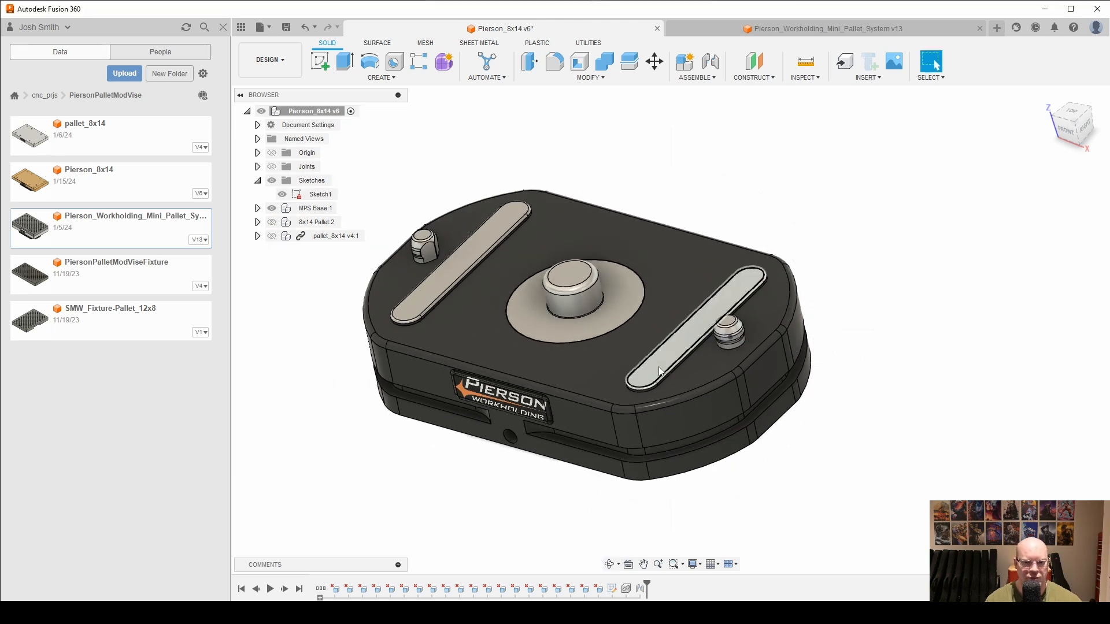
mouse_move(692, 360)
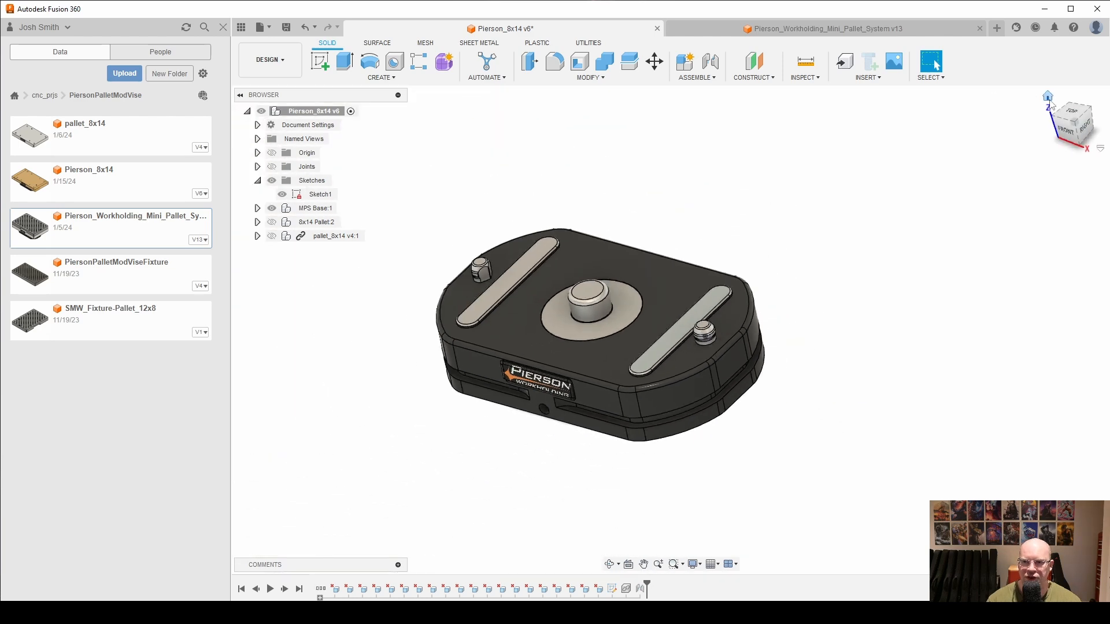
Step: Open the workspace list from the DESIGN dropdown
click(270, 59)
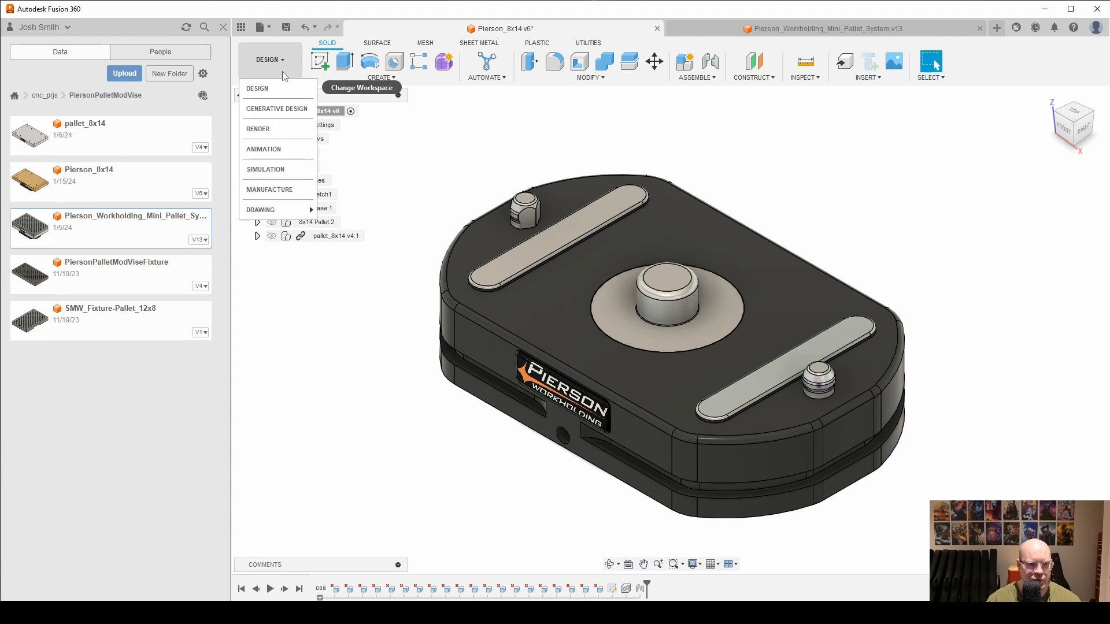
Step: Switch to the MANUFACTURE workspace to show Setup1 and its operations
click(269, 189)
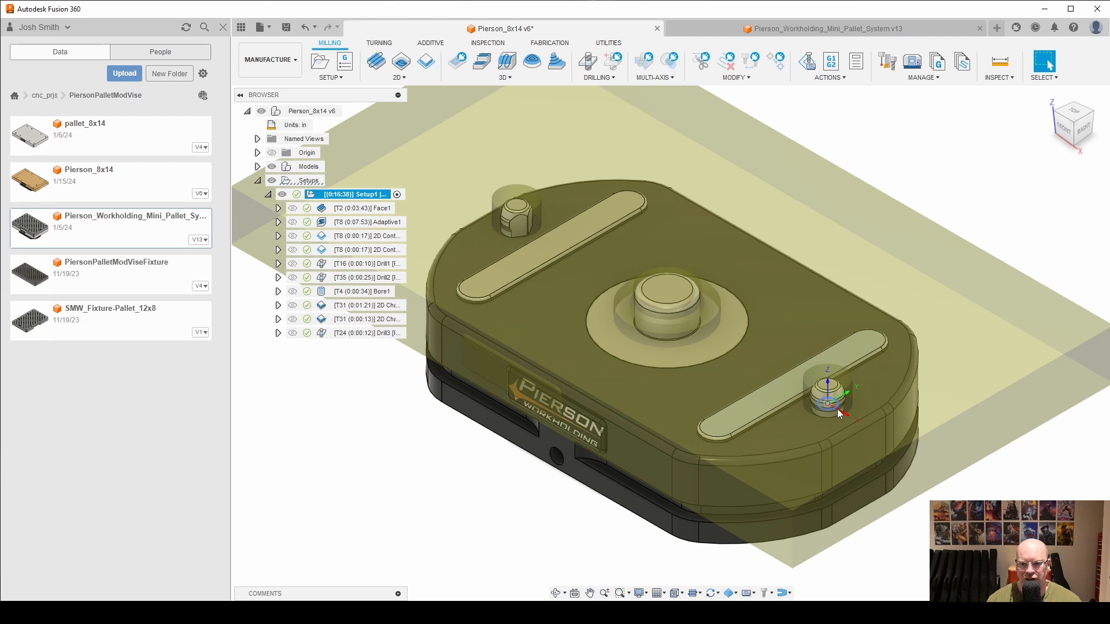
mouse_move(820, 405)
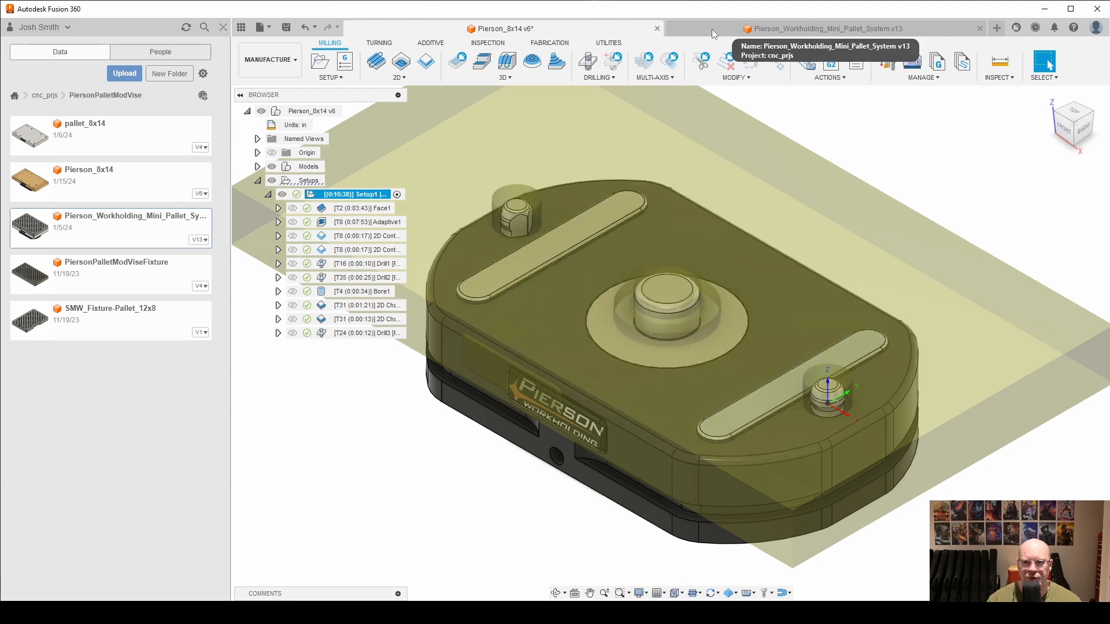
Step: Bring the Pierson_Workholding_Mini_Pallet_System v13 document to the front
click(821, 28)
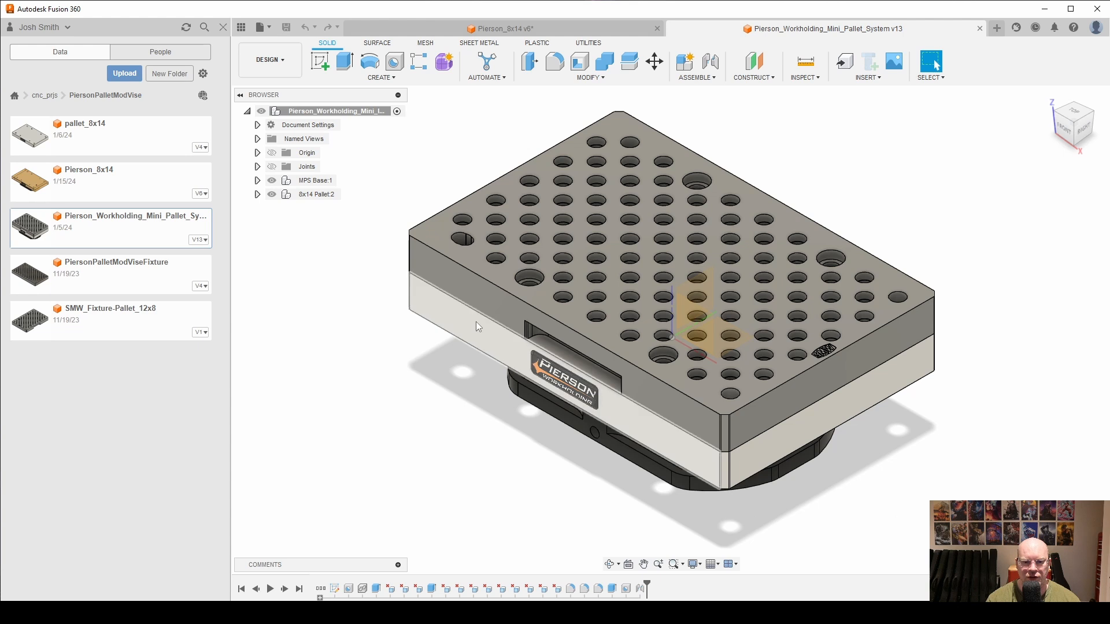
mouse_move(570, 412)
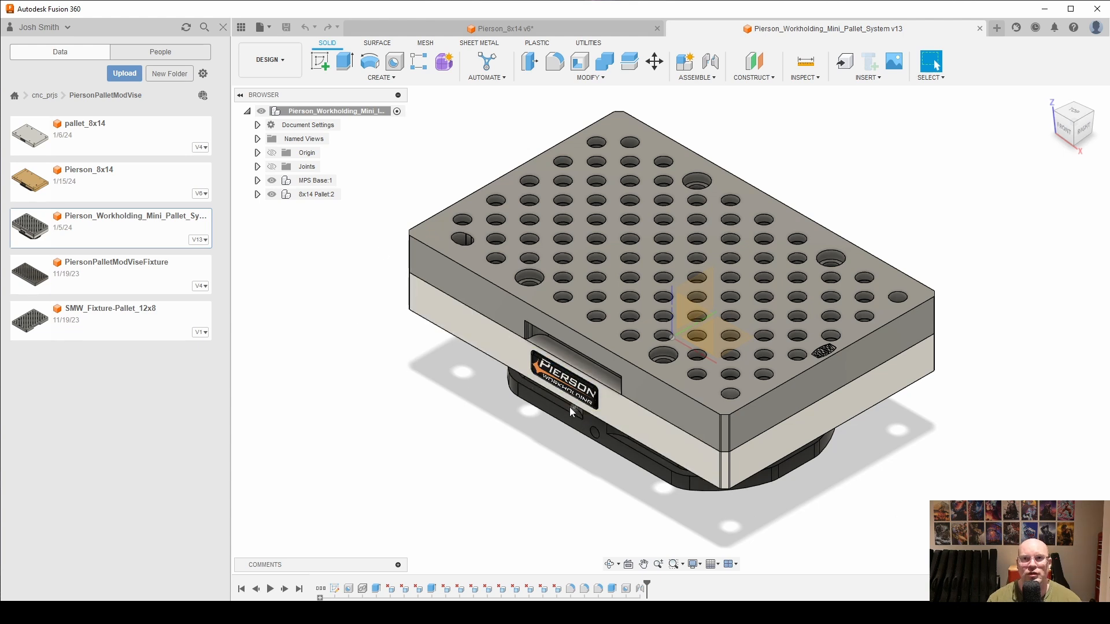
mouse_move(394, 400)
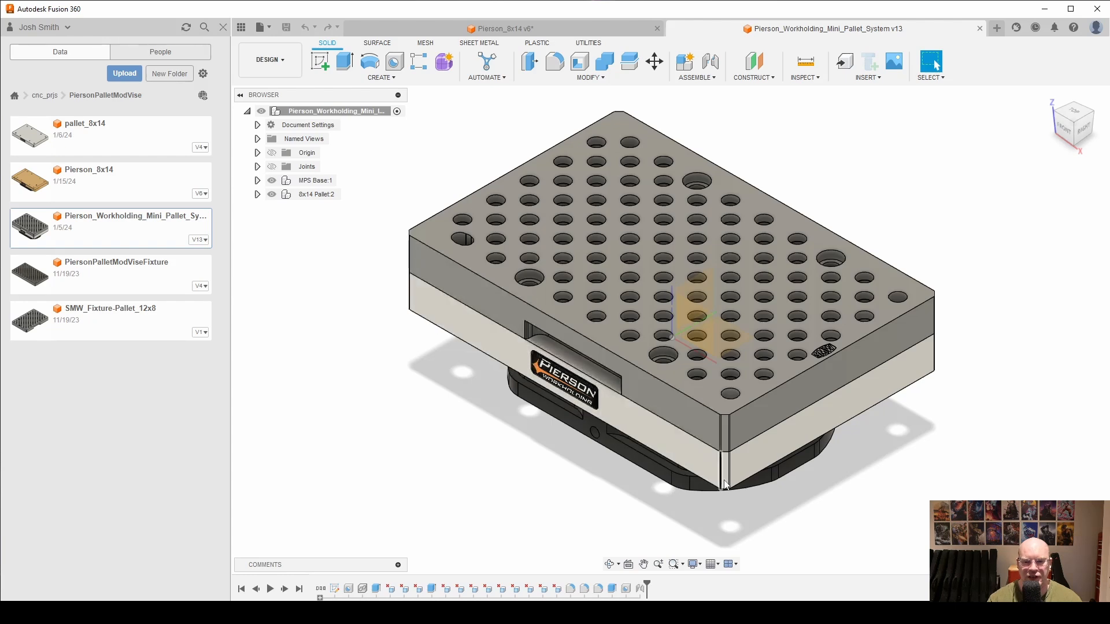
mouse_move(775, 465)
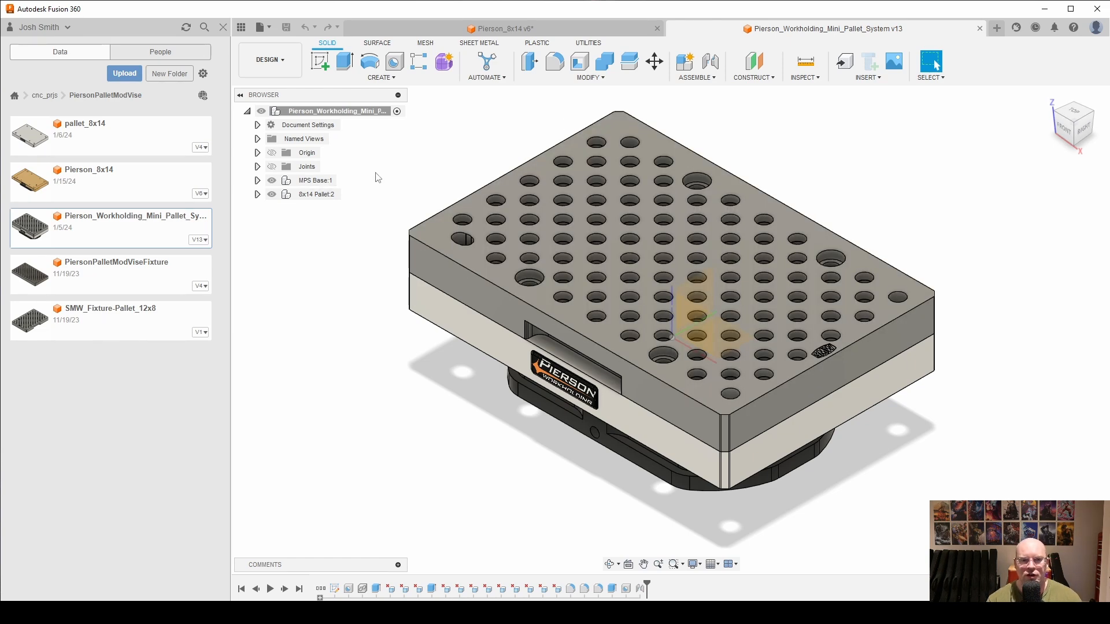
mouse_move(423, 186)
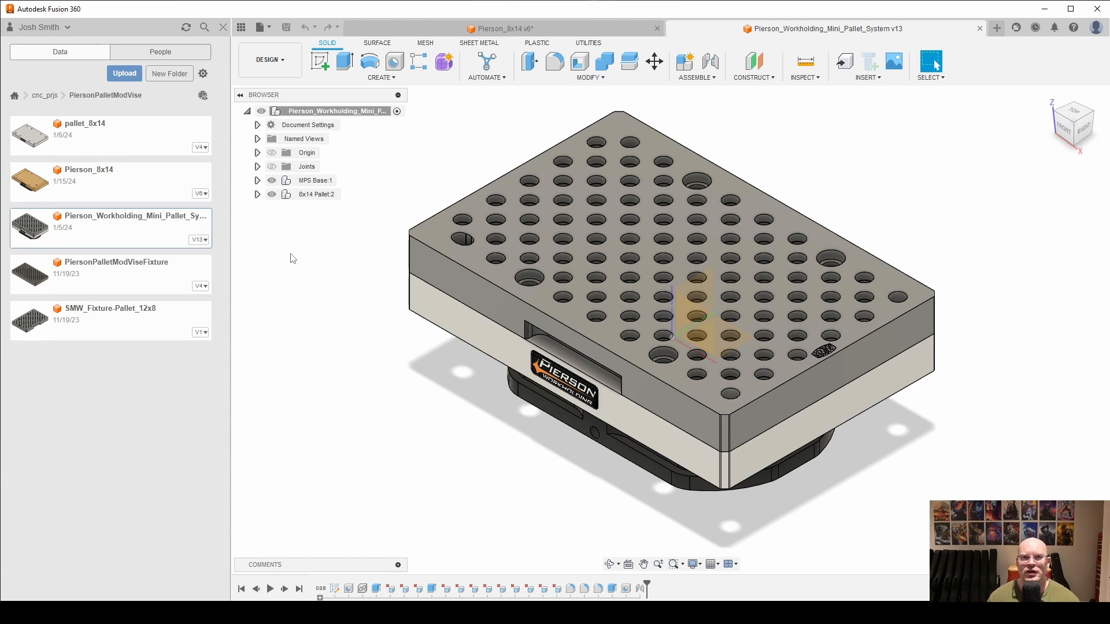
mouse_move(352, 208)
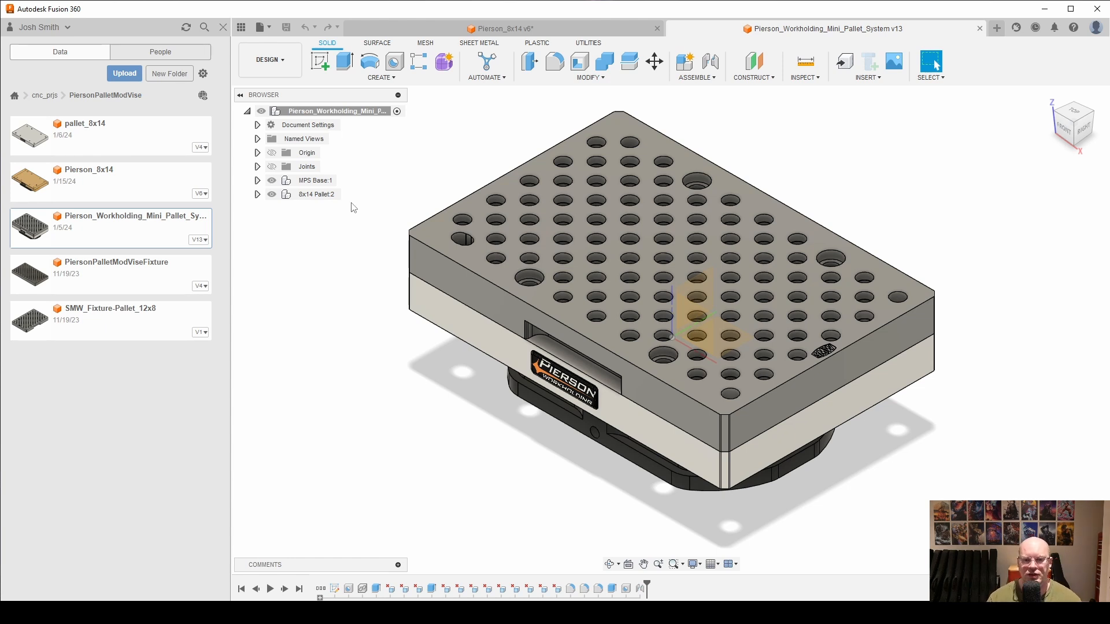